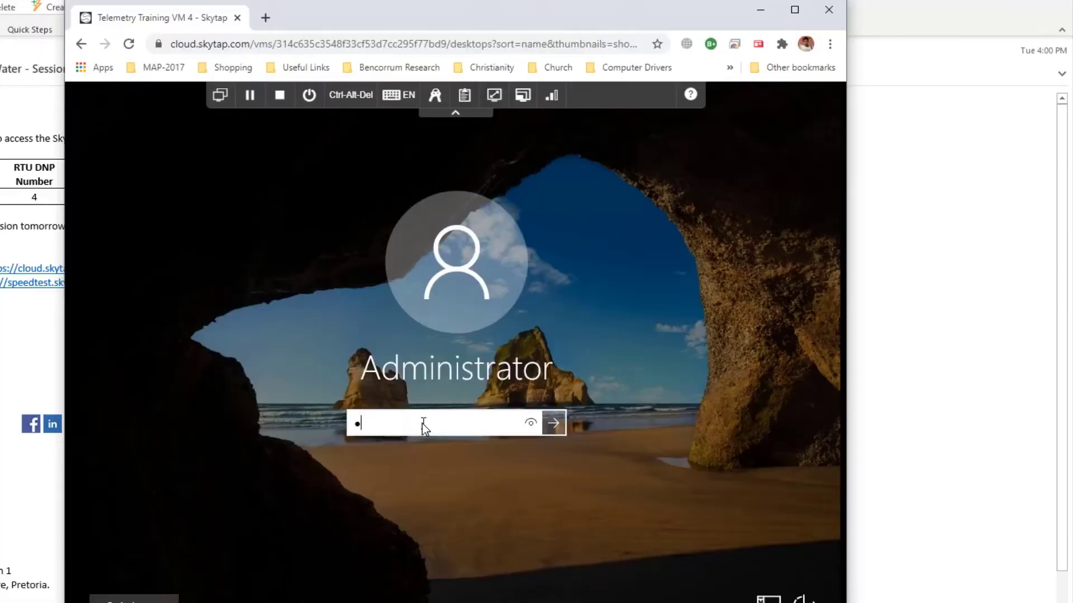
text(password)
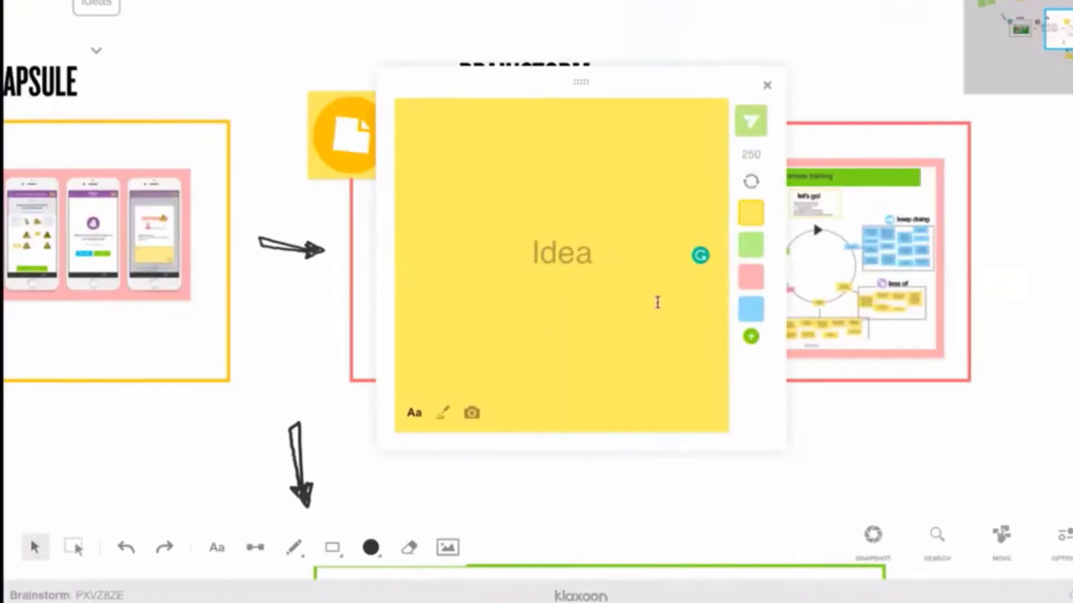
text(Type out their questions)
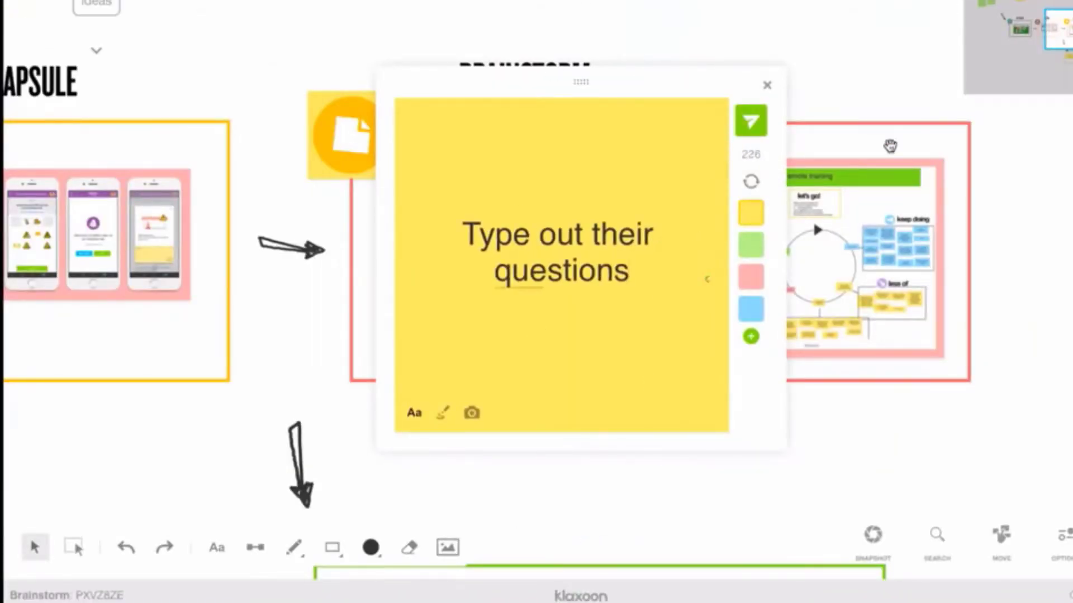